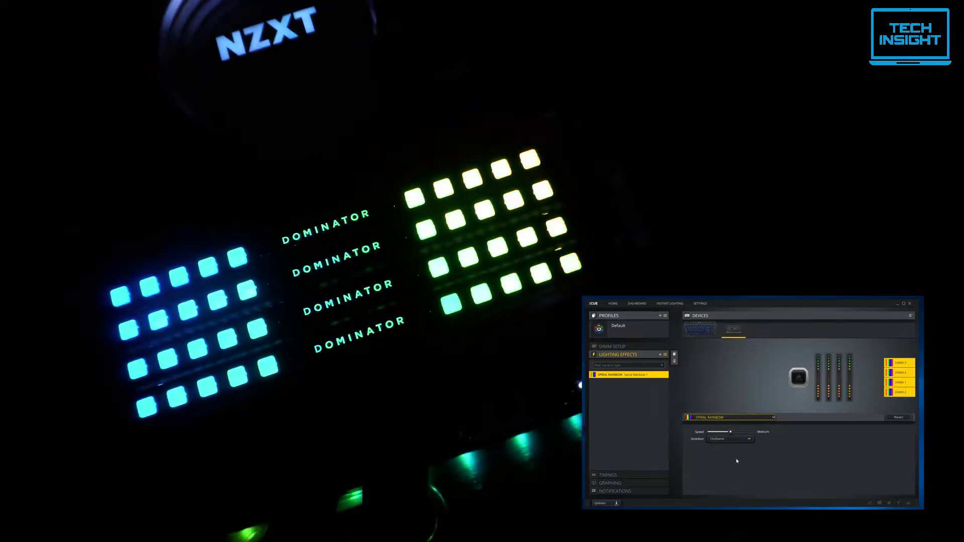
Step: Switch the Dominator memory lighting effect from Spiral Rainbow to Rainbow
left_click(730, 418)
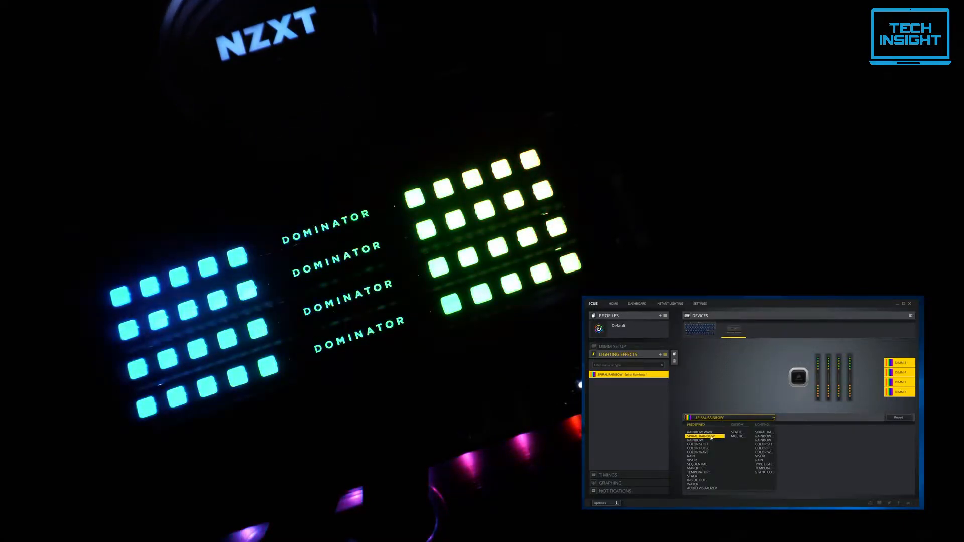
left_click(695, 436)
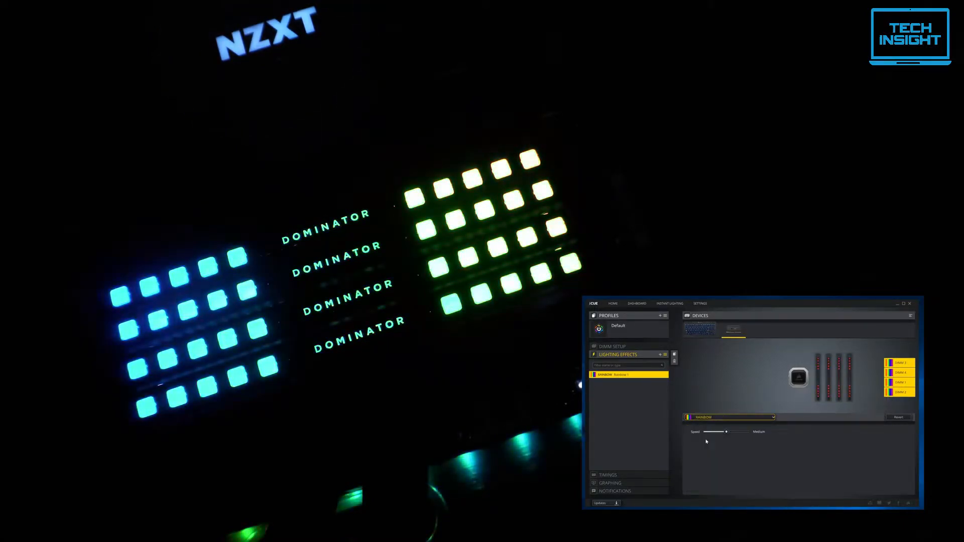